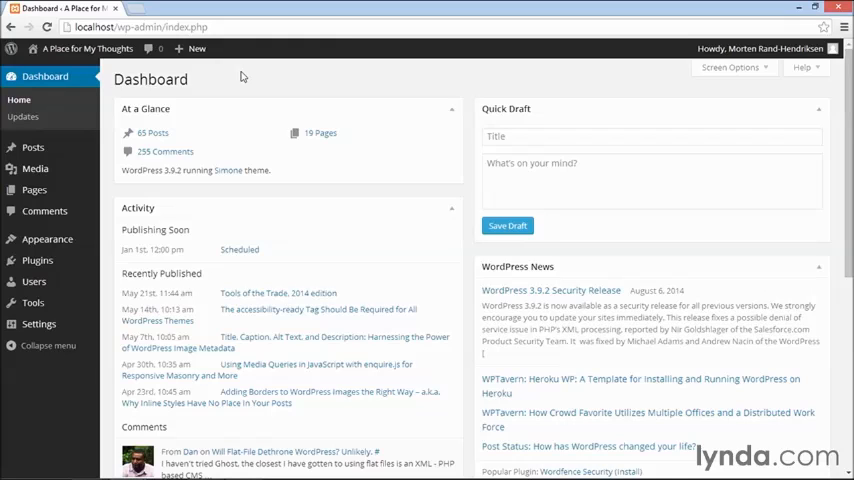
mouse_move(212, 142)
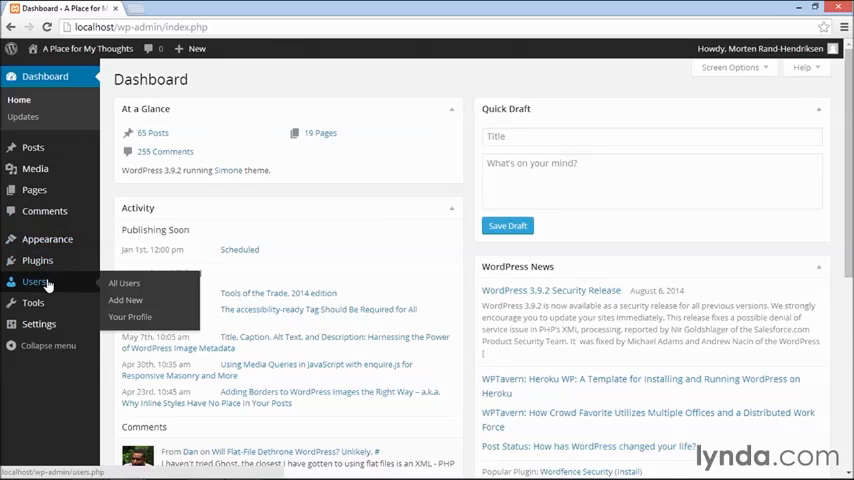
Show all six site accounts with their roles via Users > All Users
click(124, 284)
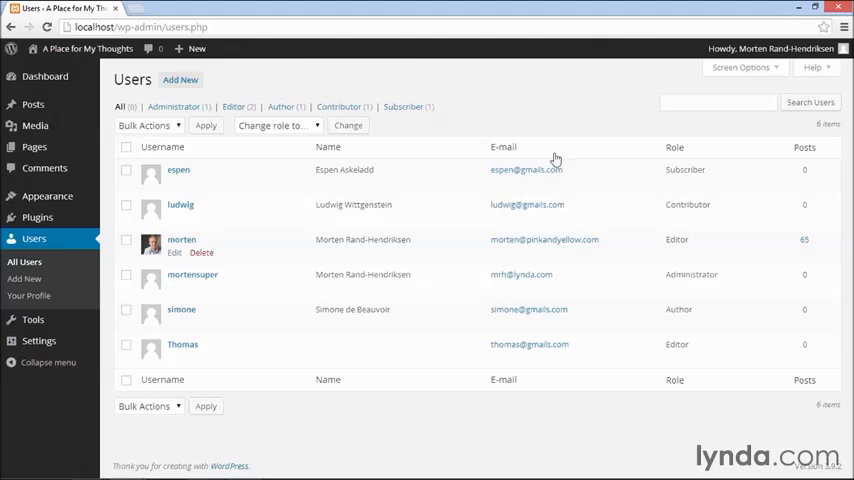
mouse_move(676, 252)
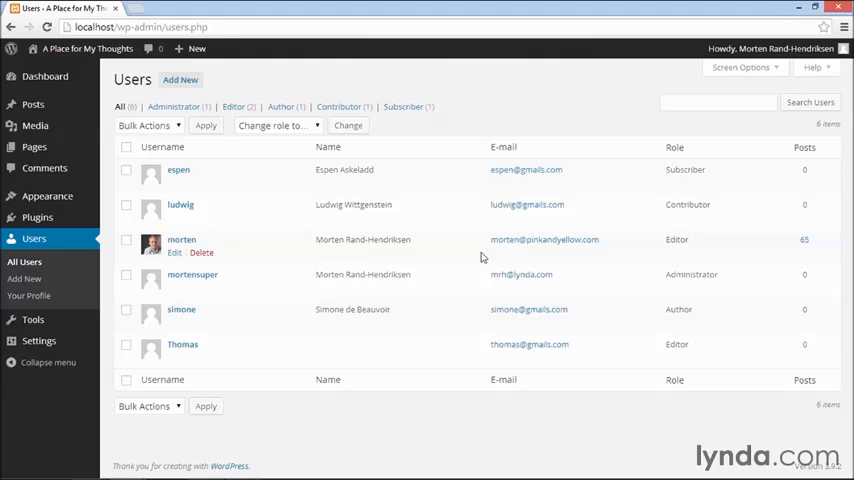
mouse_move(316, 276)
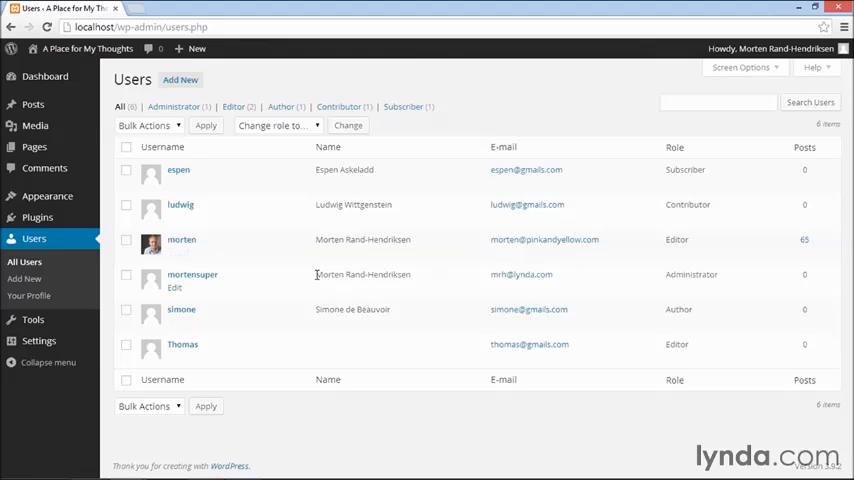
mouse_move(672, 256)
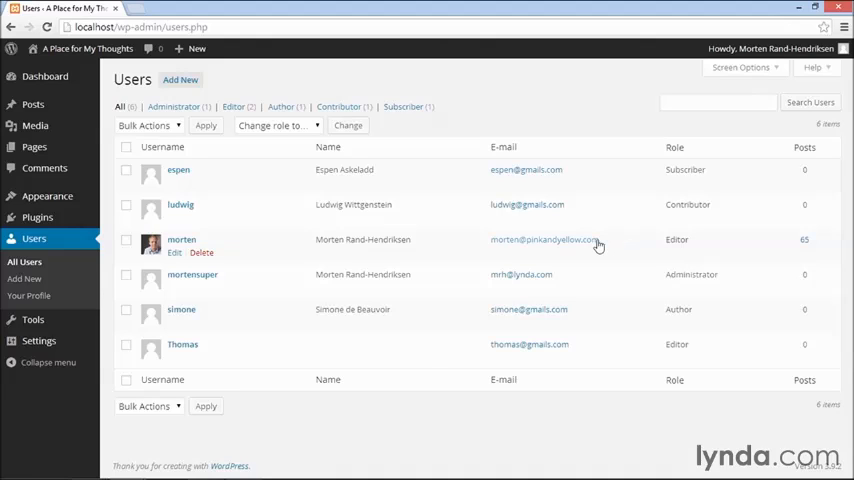
mouse_move(596, 244)
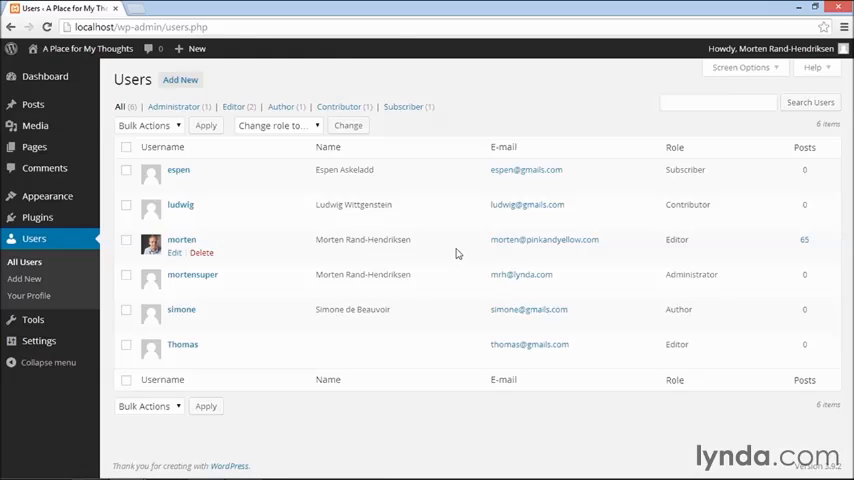
mouse_move(496, 296)
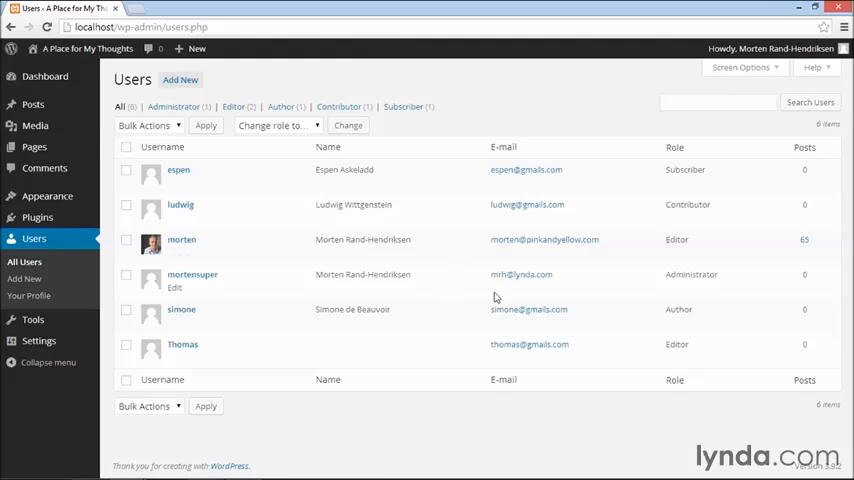
mouse_move(710, 276)
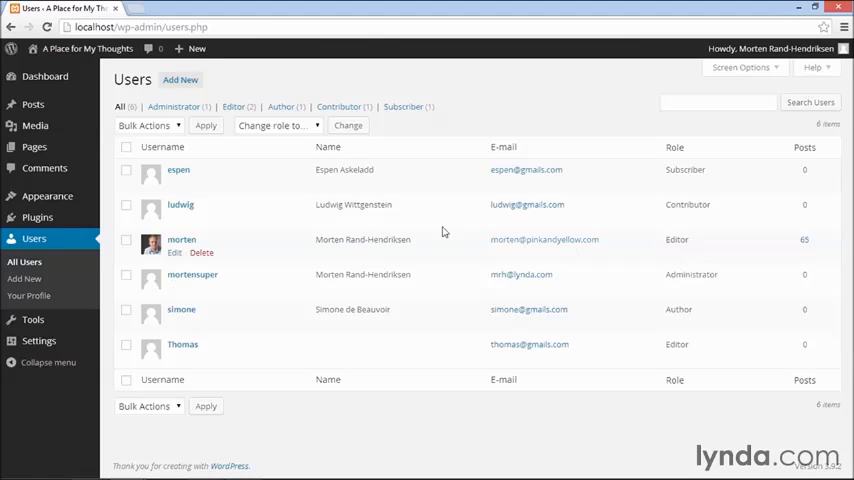
mouse_move(352, 244)
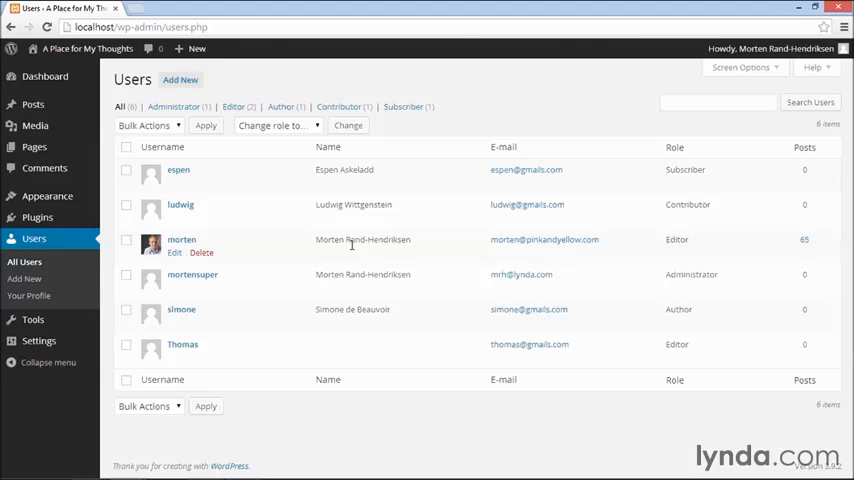